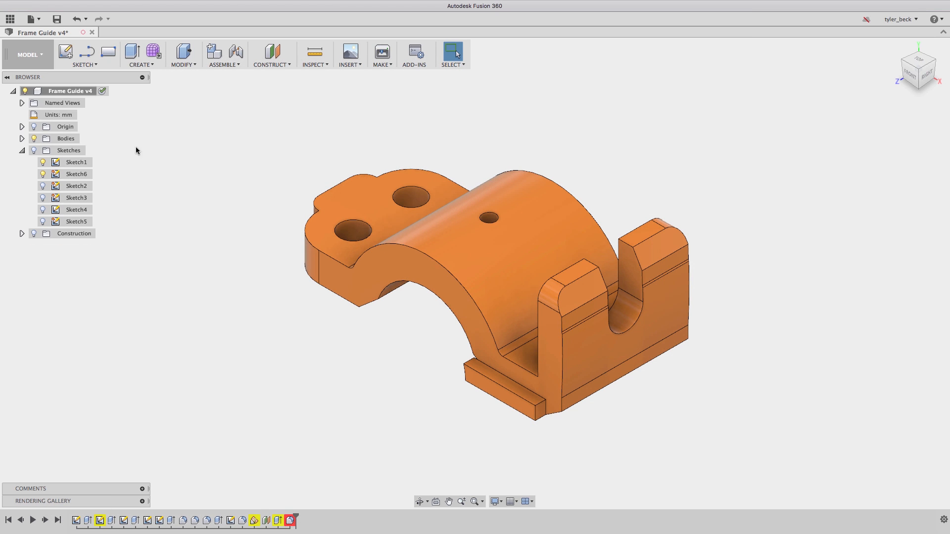
- Close the Frame Guide v4 design so the save-changes prompt appears
left_click(91, 32)
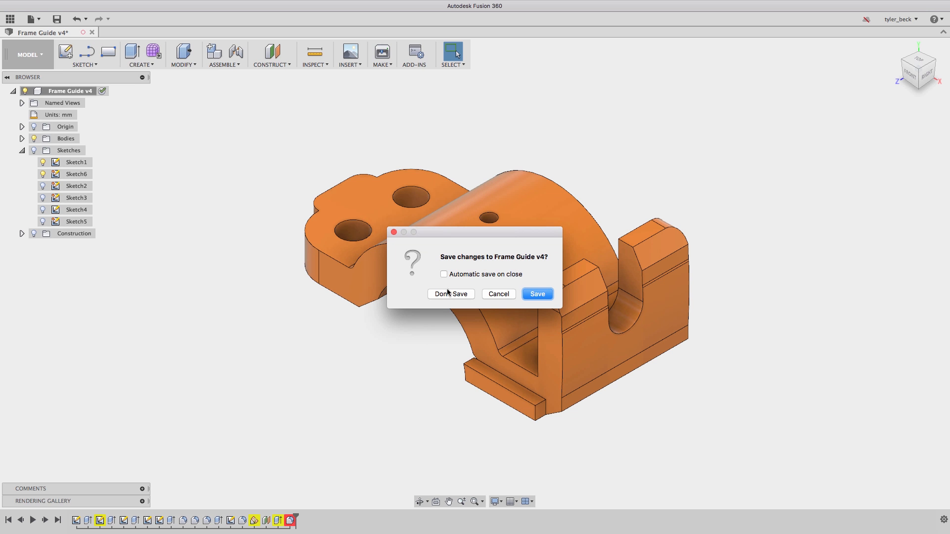
- Discard the unsaved changes with Don't Save
left_click(450, 294)
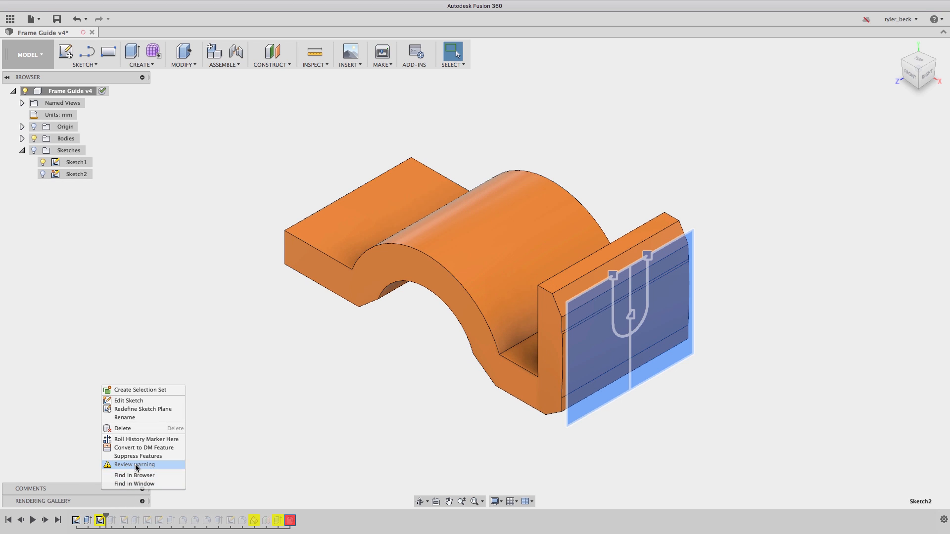
- Review Sketch2's lost-plane warning, dismiss it, and redefine its sketch plane
left_click(133, 465)
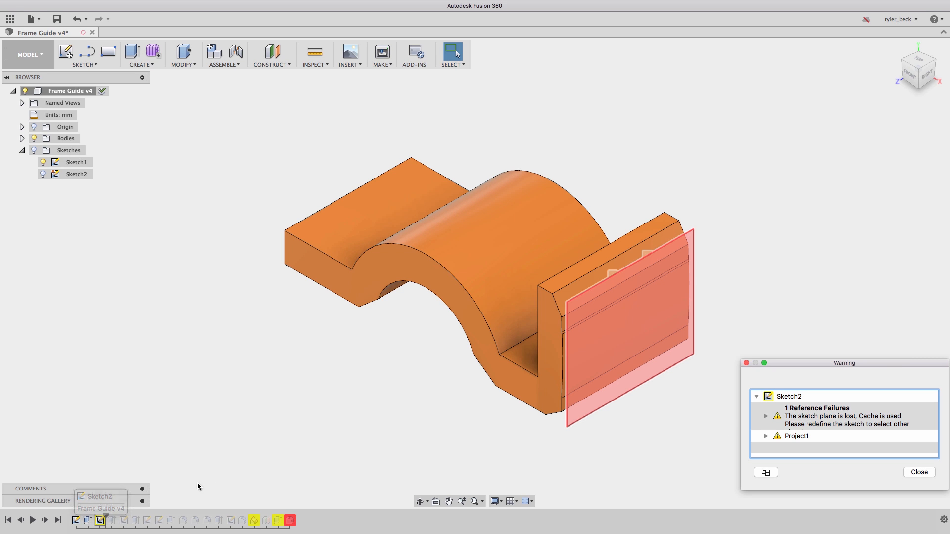
left_click(918, 472)
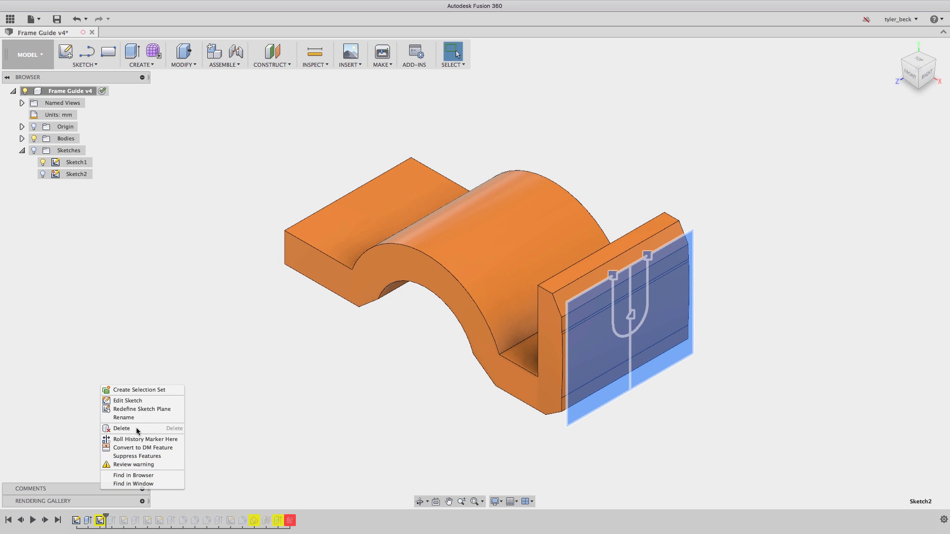
left_click(143, 408)
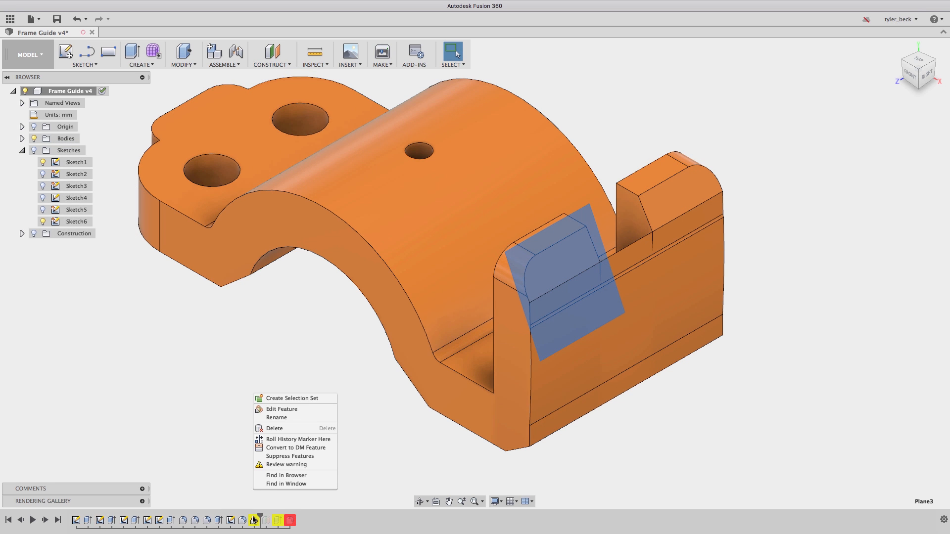
- Review Plane3's warning and reattach it to a new reference line at -65 degrees
left_click(285, 464)
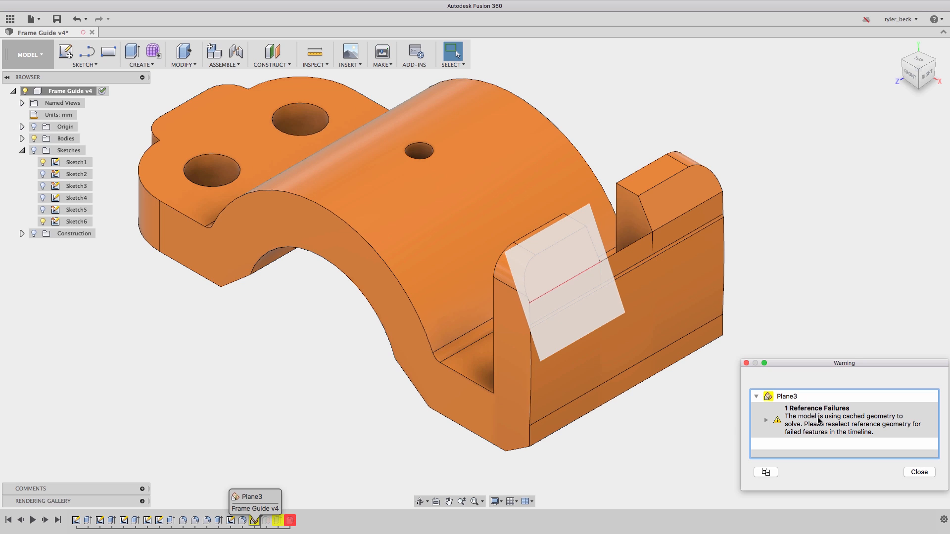
mouse_move(612, 348)
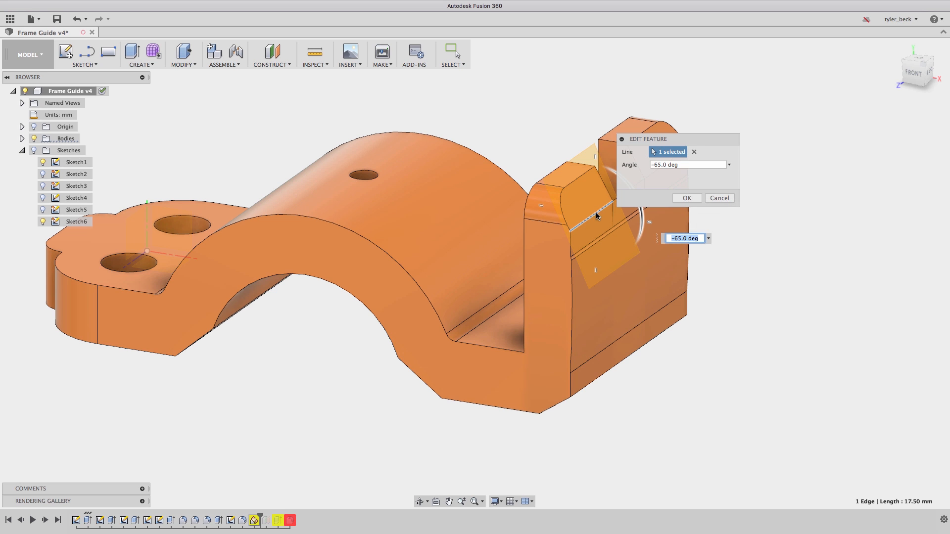
left_click(686, 198)
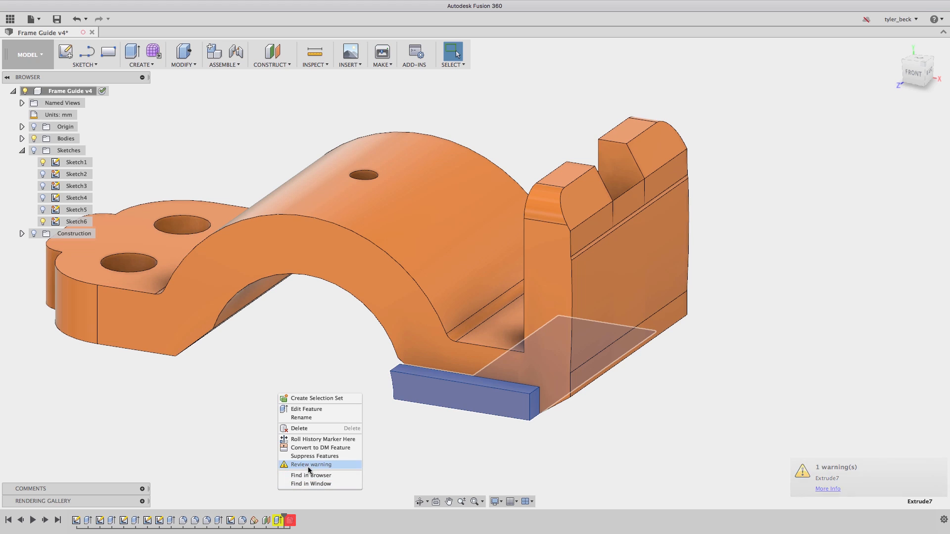
- Review Extrude7's warning to see its lost profile reference
left_click(311, 464)
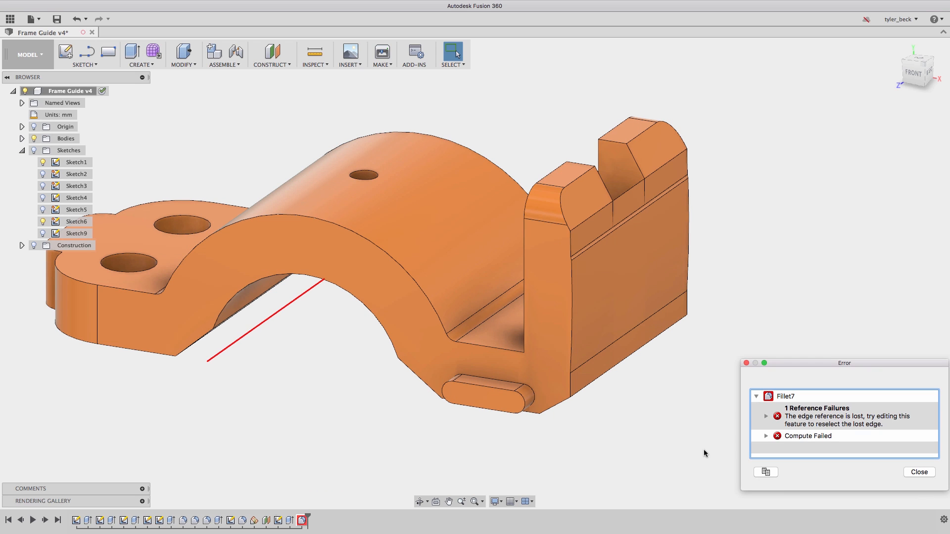
- Edit Fillet7 to round the lower base edge with a 5 mm radius
right_click(300, 519)
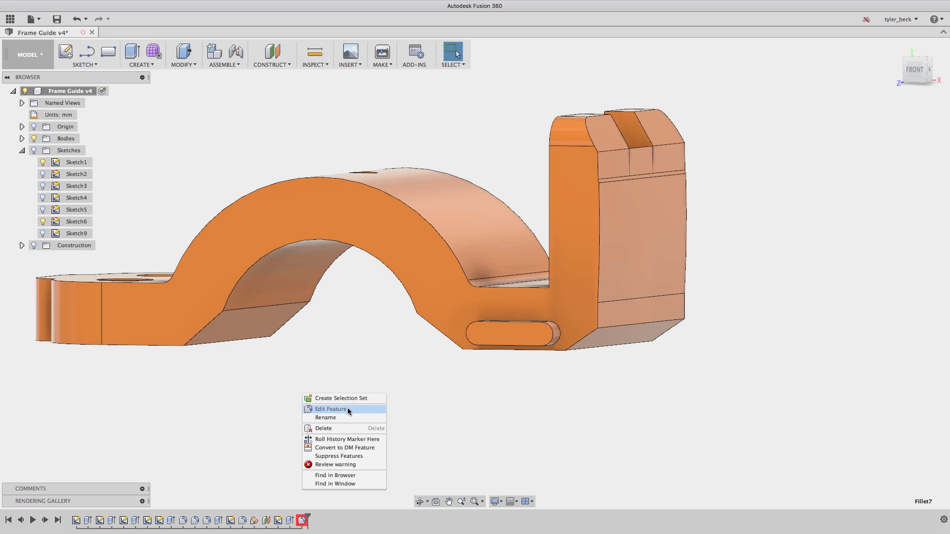
left_click(330, 409)
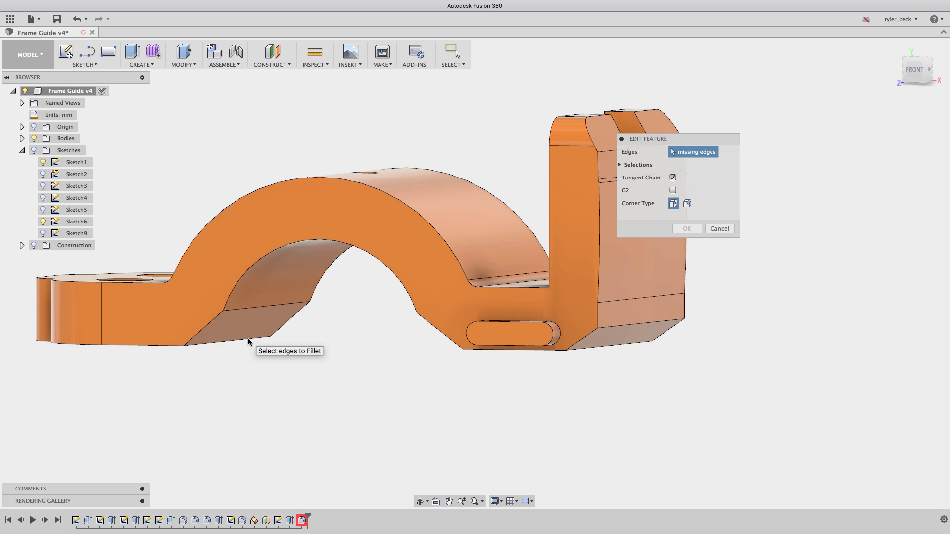
left_click(230, 339)
type("5")
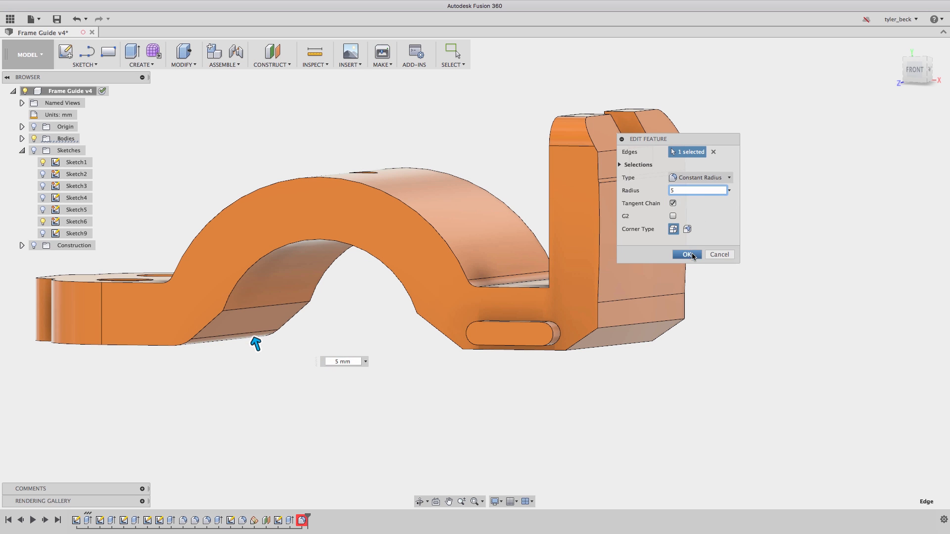
left_click(687, 254)
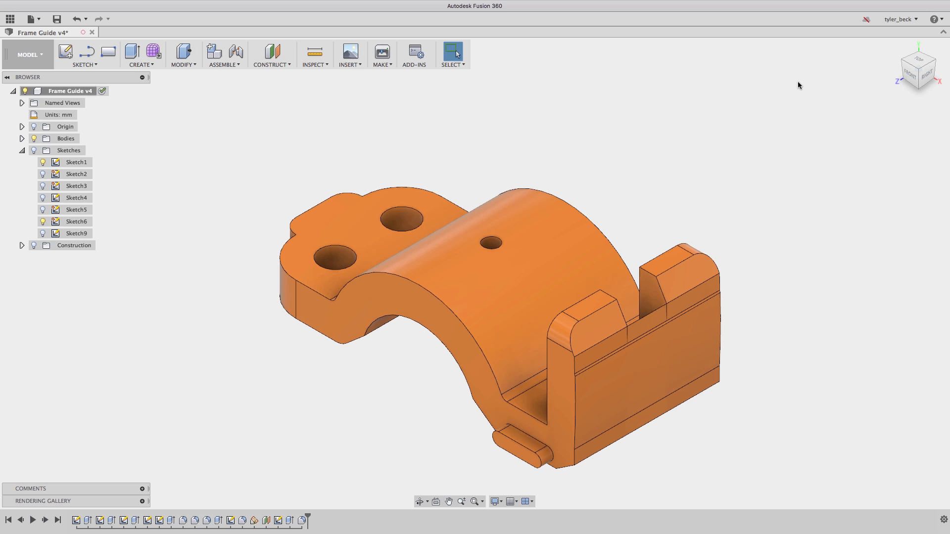